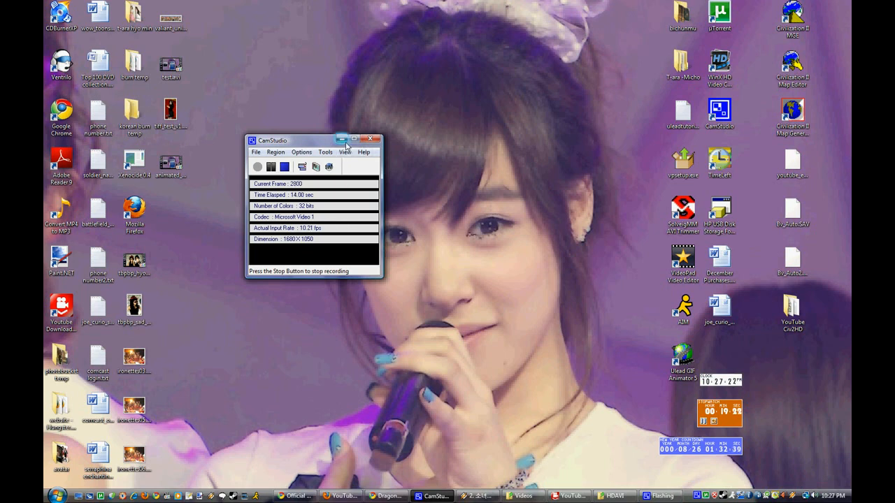
pyautogui.moveTo(343, 139)
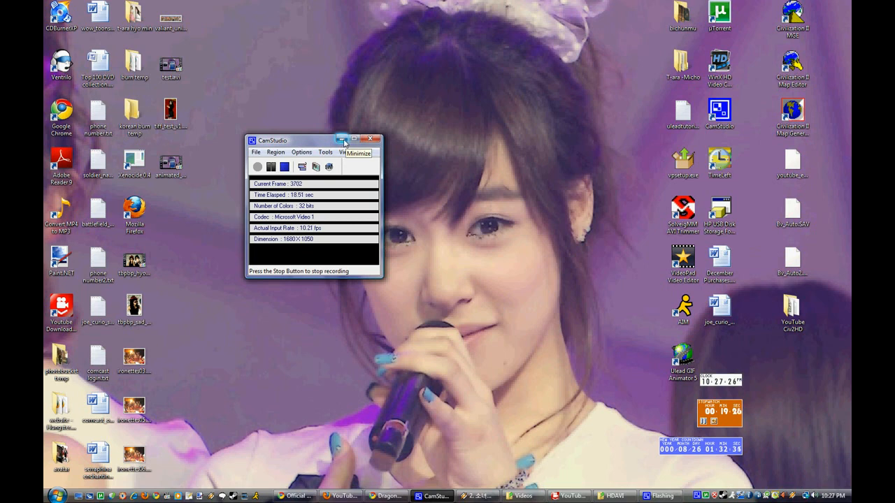
# Minimize the CamStudio window so recording continues in the background
pyautogui.click(342, 139)
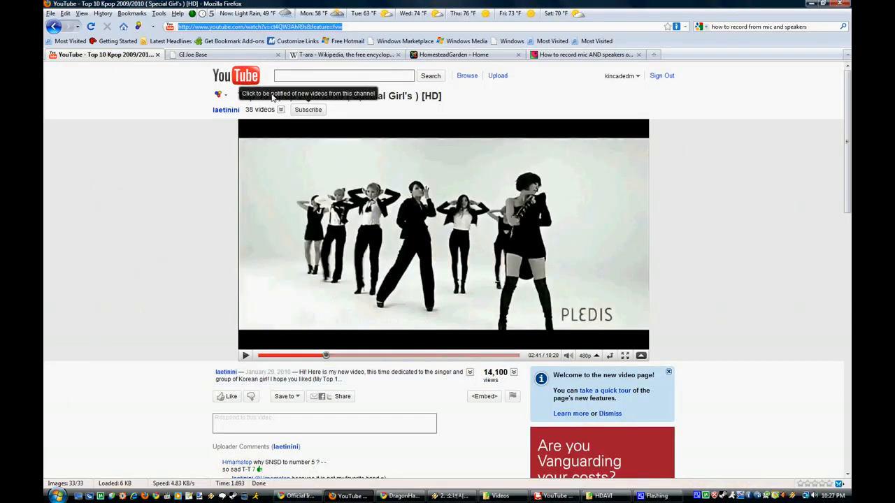
pyautogui.moveTo(487, 297)
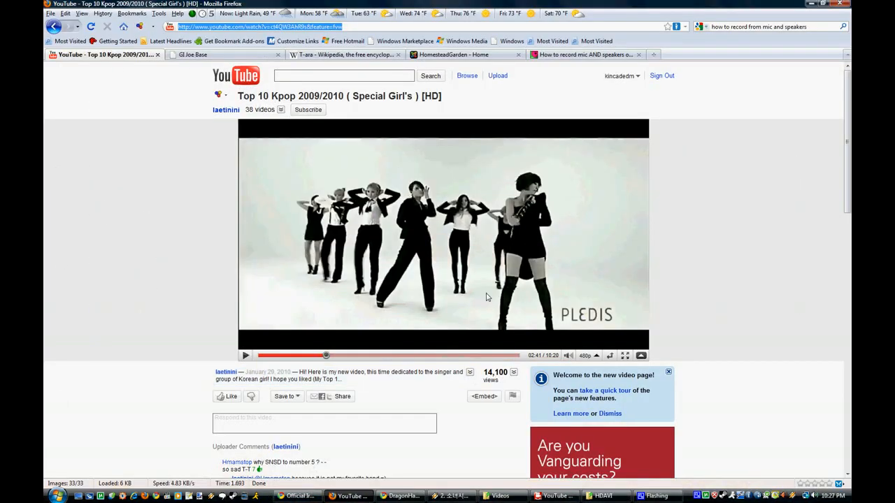
pyautogui.click(586, 355)
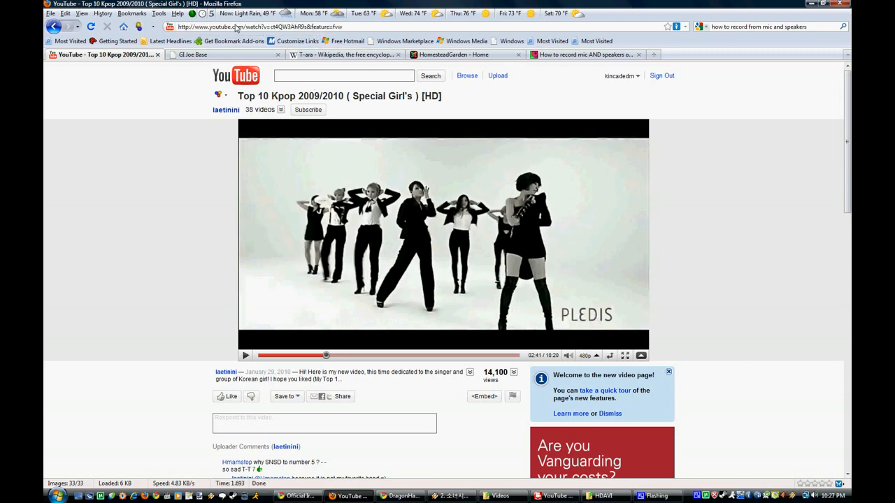
pyautogui.click(258, 26)
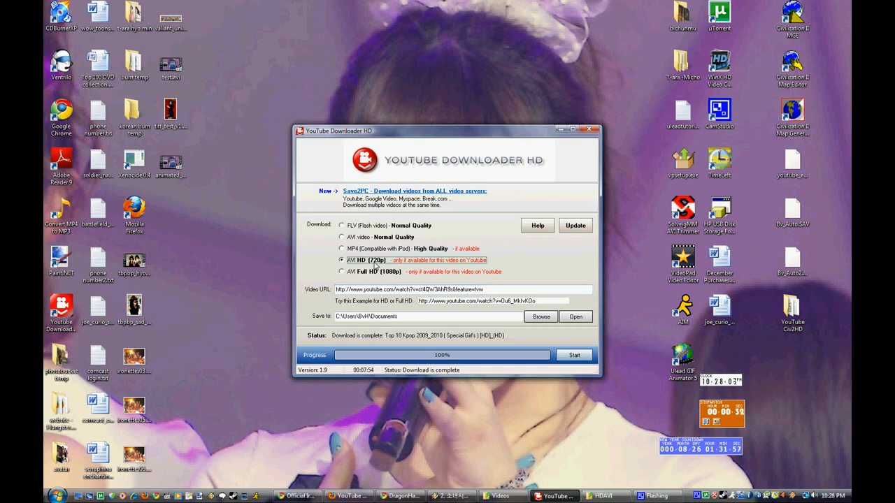
pyautogui.moveTo(578, 84)
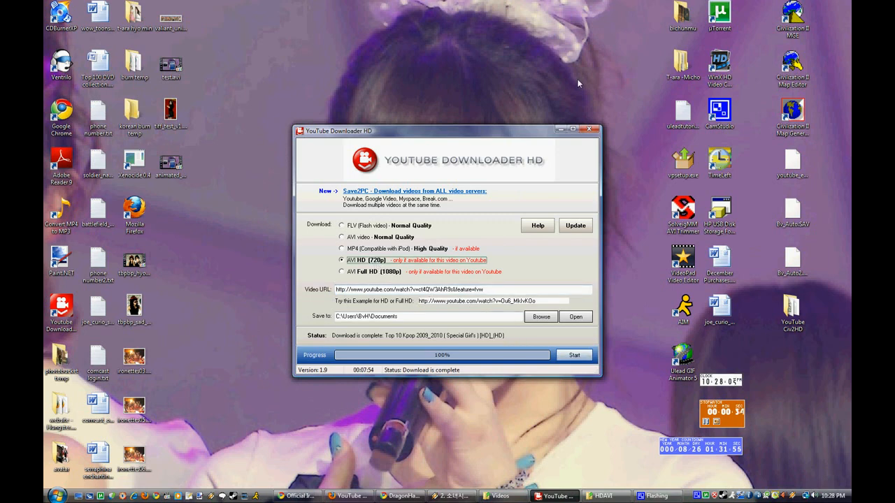
# Close YouTube Downloader HD after the 720p AVI download finishes
pyautogui.click(573, 355)
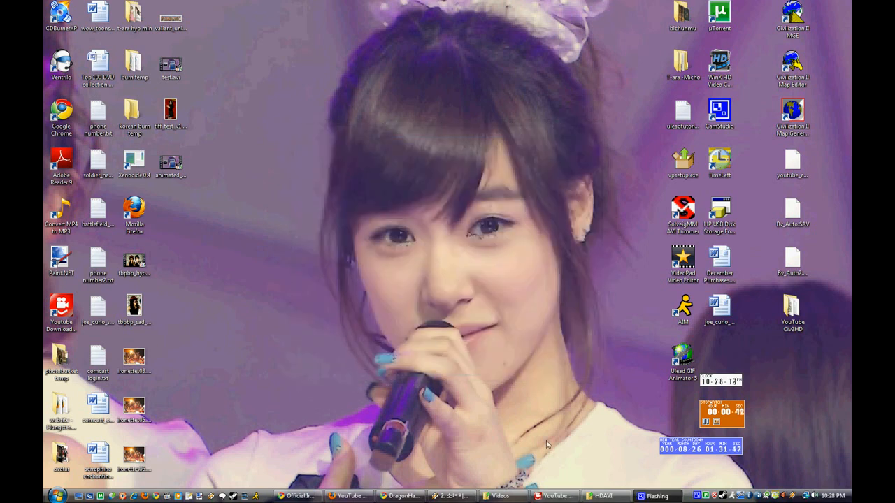
pyautogui.moveTo(555, 495)
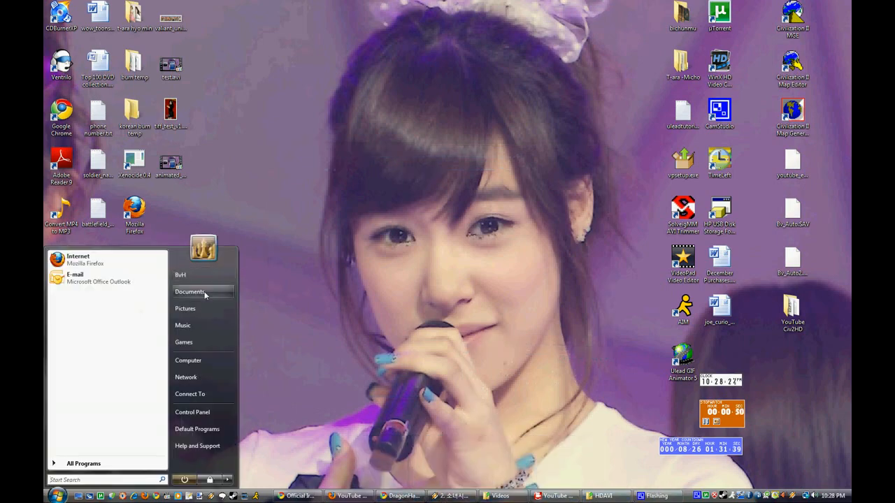
# Open Documents from the Start menu
pyautogui.click(191, 292)
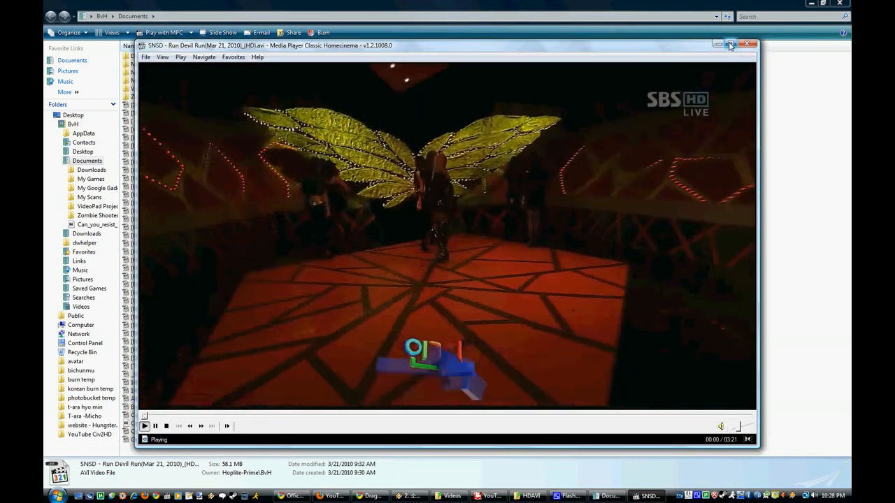
# Close Media Player Classic after checking the Run Devil Run AVI
pyautogui.click(731, 45)
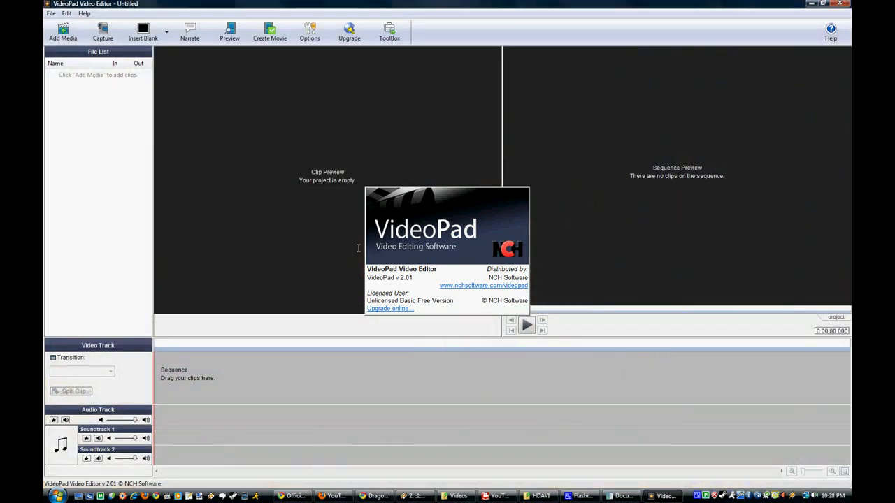
pyautogui.moveTo(334, 244)
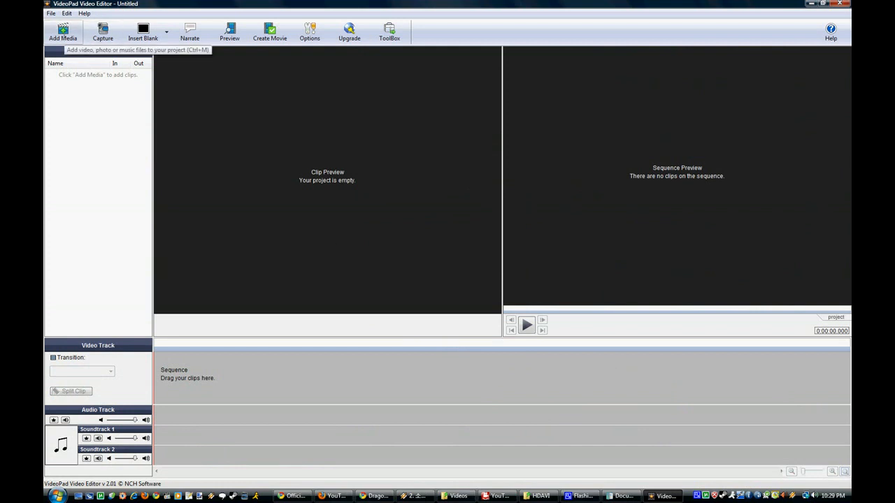
# Add 'SNSD - Run Devil Run(Mar 21, 2010)_(HD).avi' from Documents to the project
pyautogui.click(62, 31)
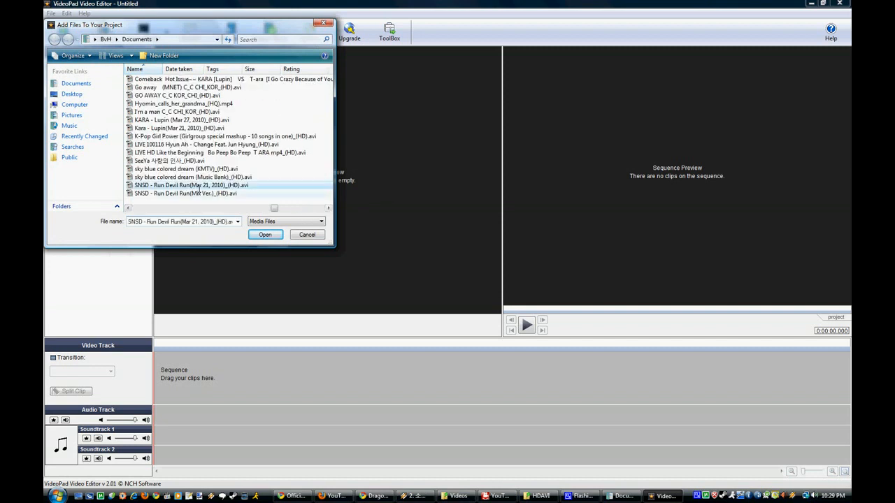
pyautogui.click(265, 234)
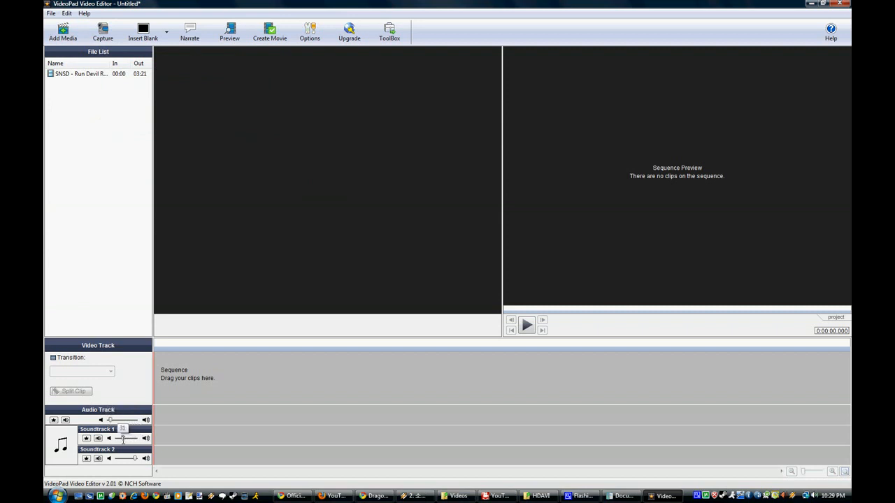
# Adjust the soundtrack slider and place the Run Devil Run clip on the sequence
pyautogui.moveTo(122, 439); pyautogui.dragTo(118, 439)
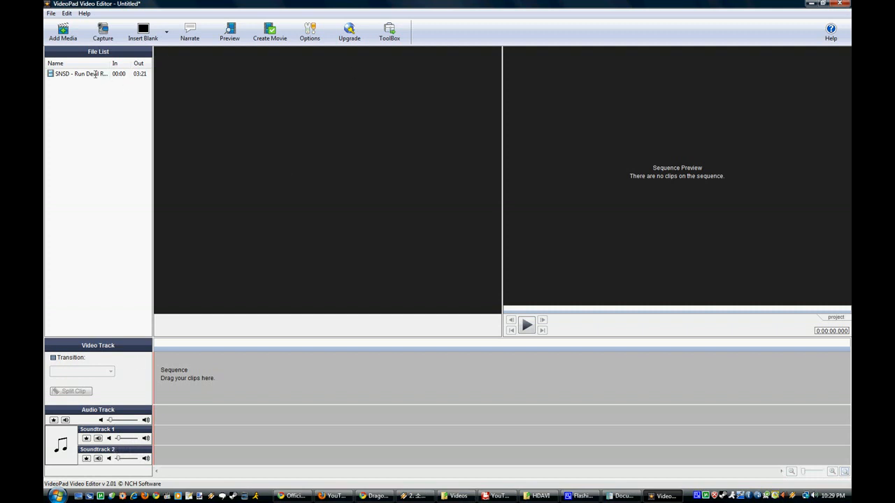
pyautogui.doubleClick(79, 73)
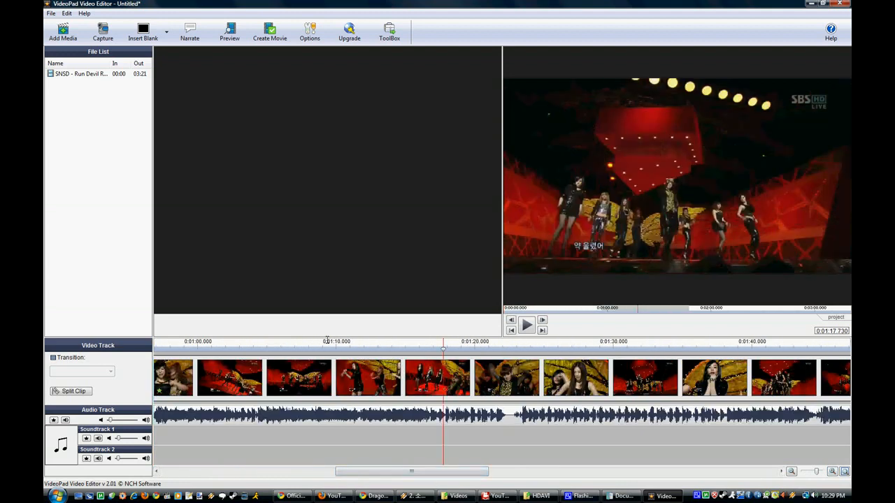
# Split the sequence clip at the playhead near 0:01:08.458
pyautogui.click(314, 341)
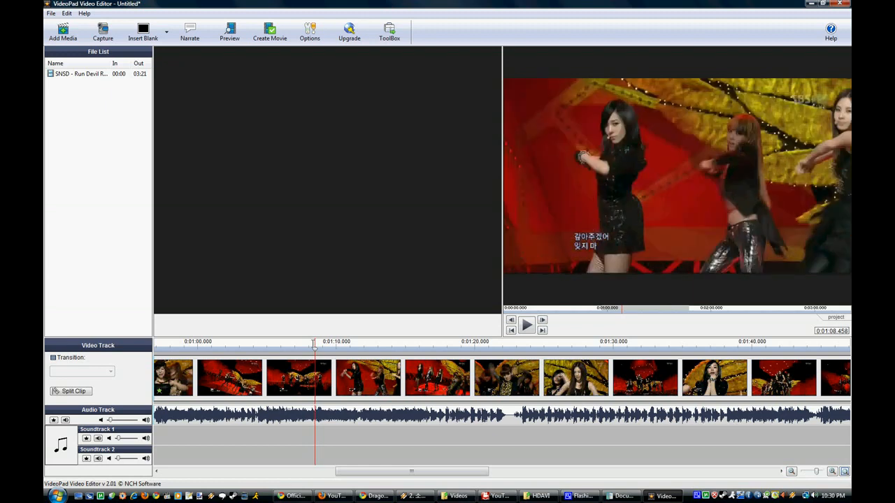
pyautogui.moveTo(76, 398)
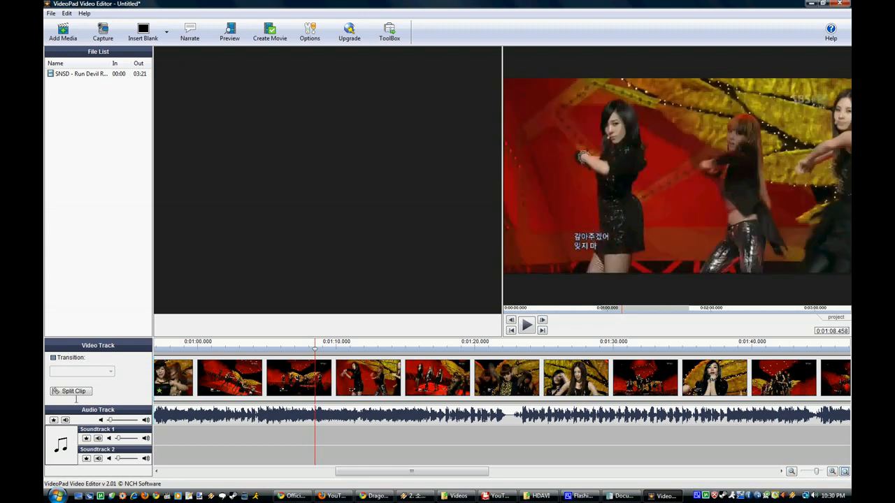
pyautogui.moveTo(73, 391)
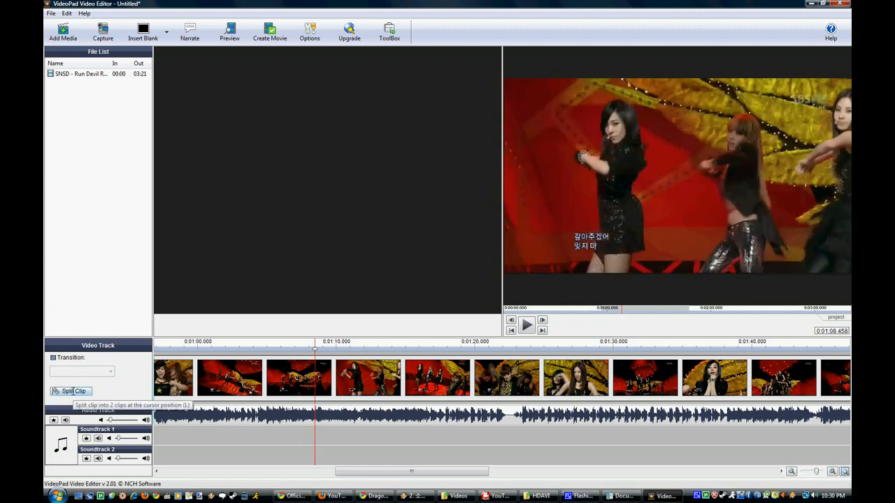
pyautogui.click(72, 391)
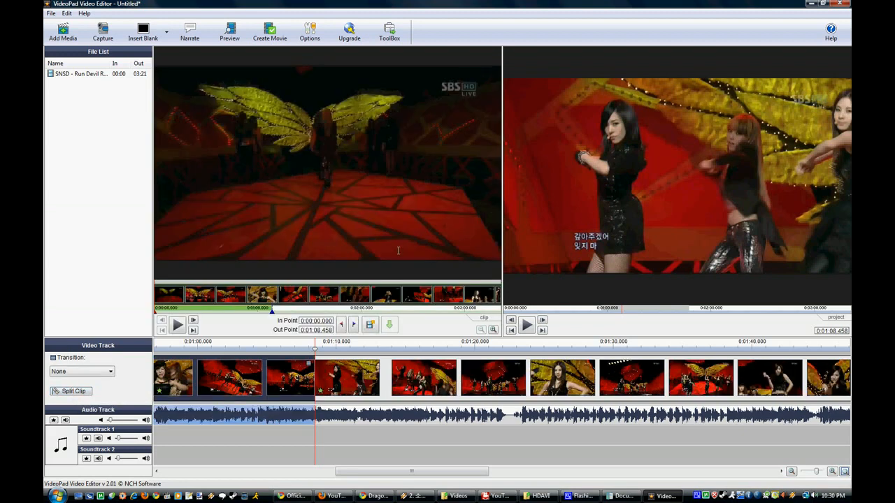
pyautogui.moveTo(353, 322)
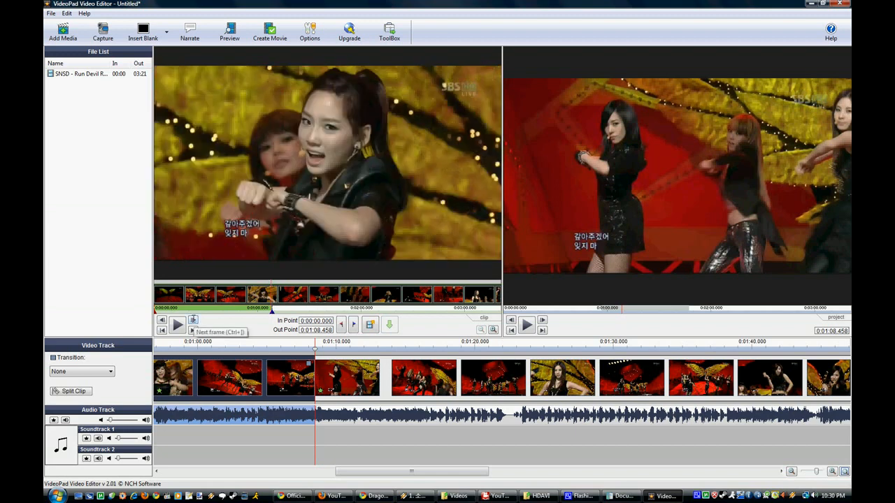
# Step forward to 0:01:10.070 and save the 1:08–1:10 stretch as a new clip
pyautogui.click(192, 320)
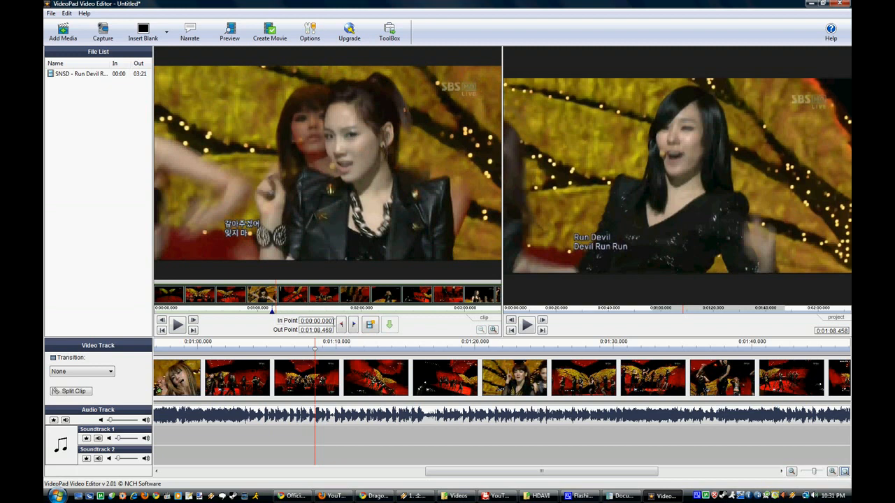
pyautogui.moveTo(353, 324)
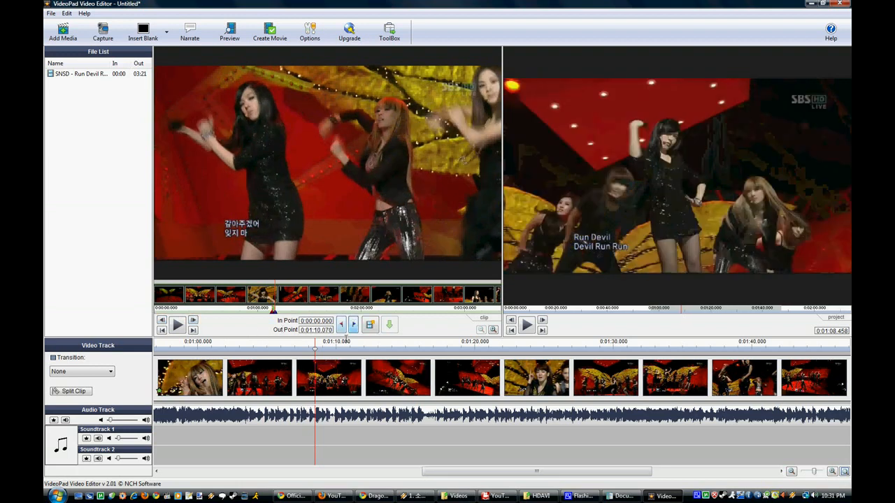
pyautogui.moveTo(370, 324)
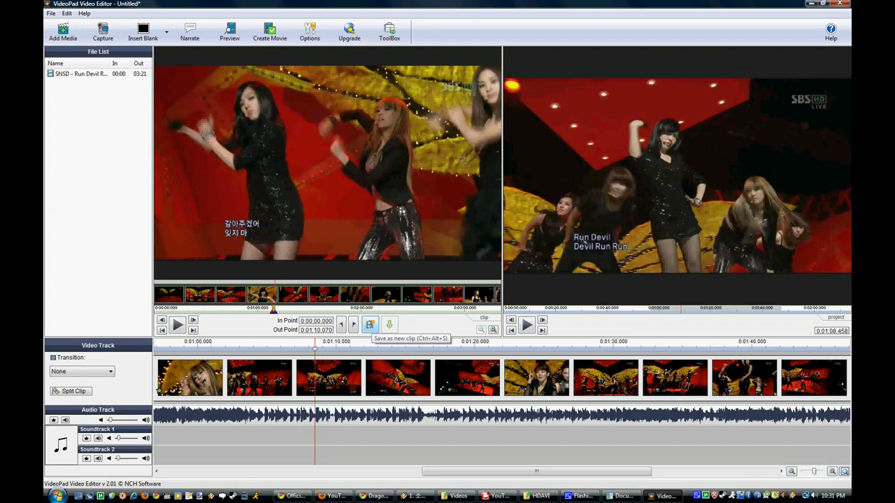
pyautogui.click(370, 324)
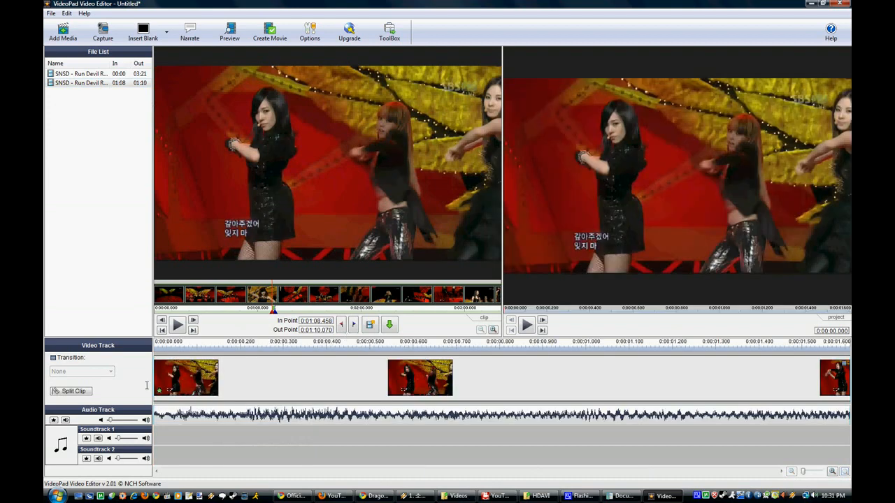
pyautogui.moveTo(421, 417)
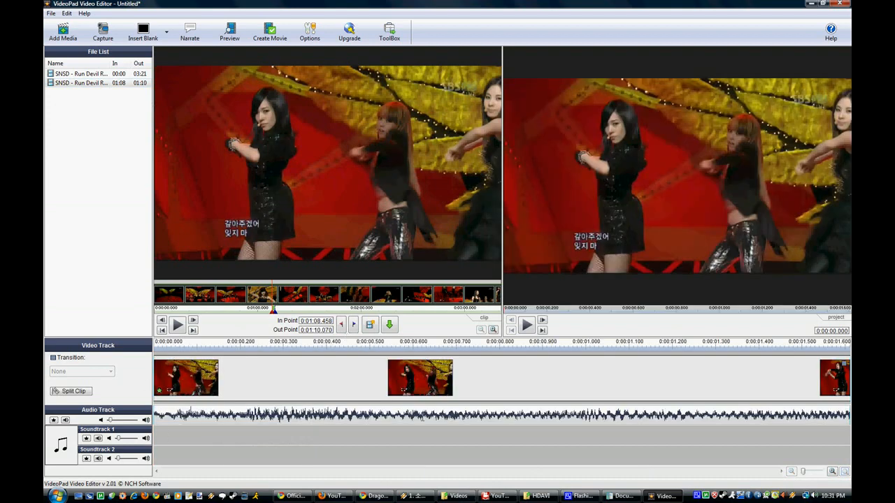
# Play back the trimmed excerpt in preview, then open the movie output settings
pyautogui.click(525, 323)
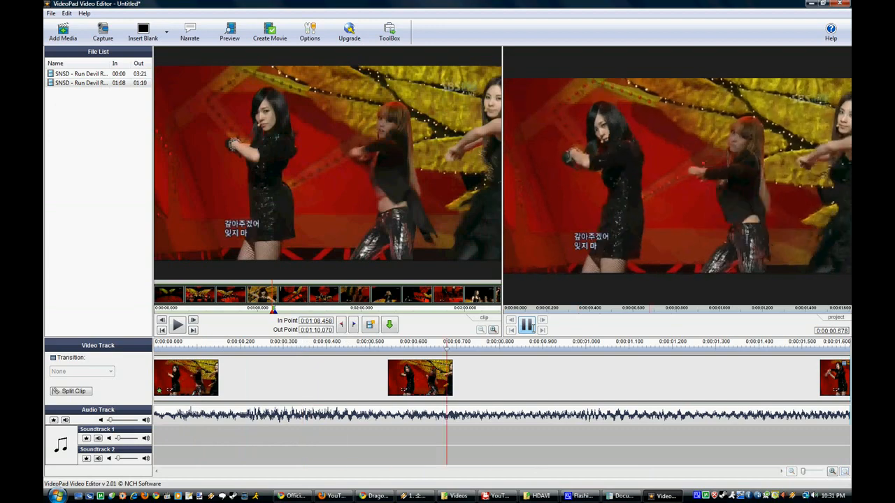
pyautogui.click(527, 324)
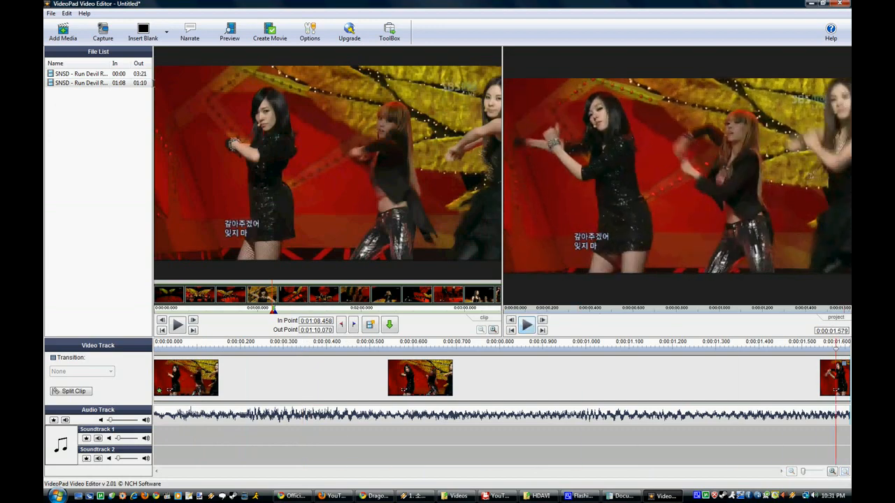
pyautogui.click(269, 32)
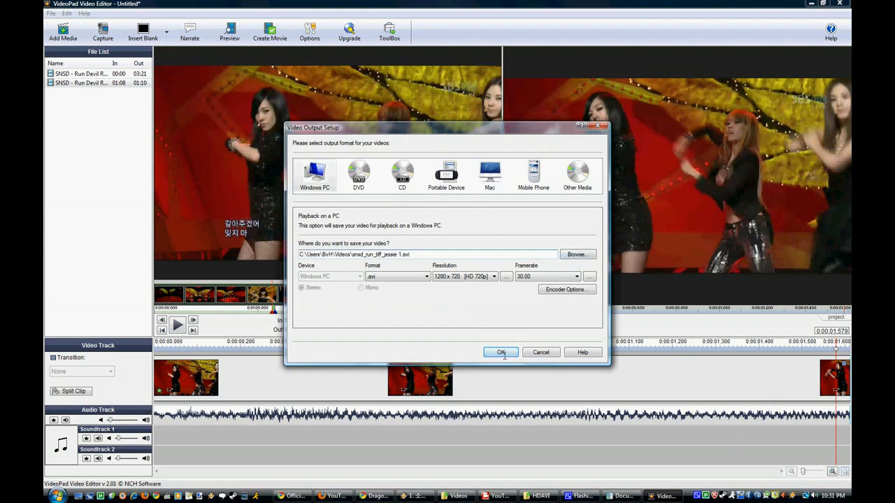
# Export the excerpt as a 1280x720, 30 fps AVI for Windows PC
pyautogui.click(500, 351)
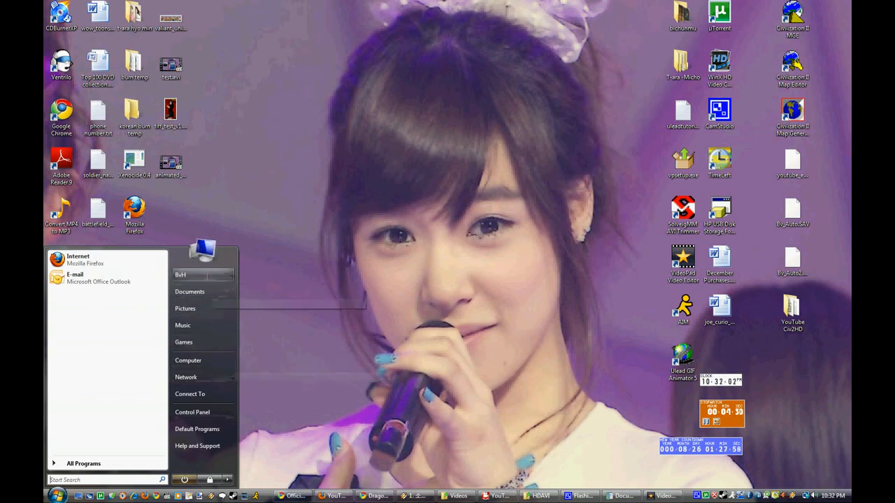
# In Videos, inspect the new 1.25 MB snsd_run_tiff_jessie 1.avi and play it
pyautogui.click(180, 274)
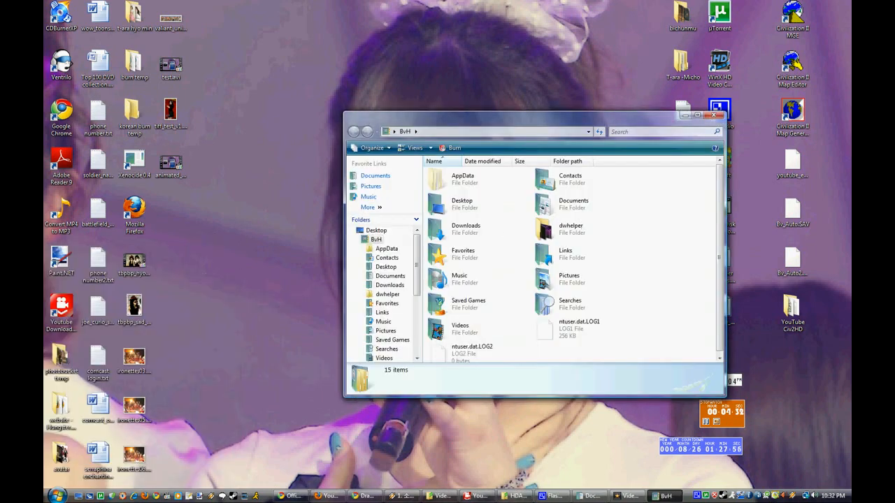
pyautogui.doubleClick(436, 330)
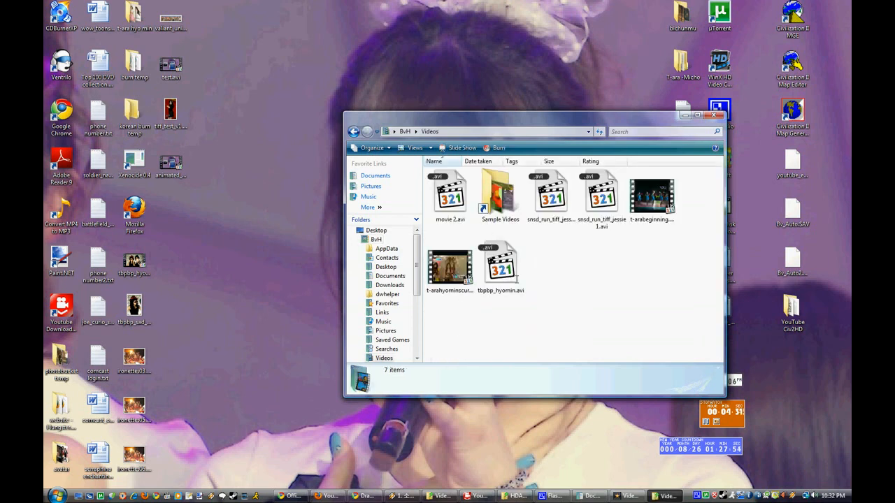
pyautogui.click(550, 192)
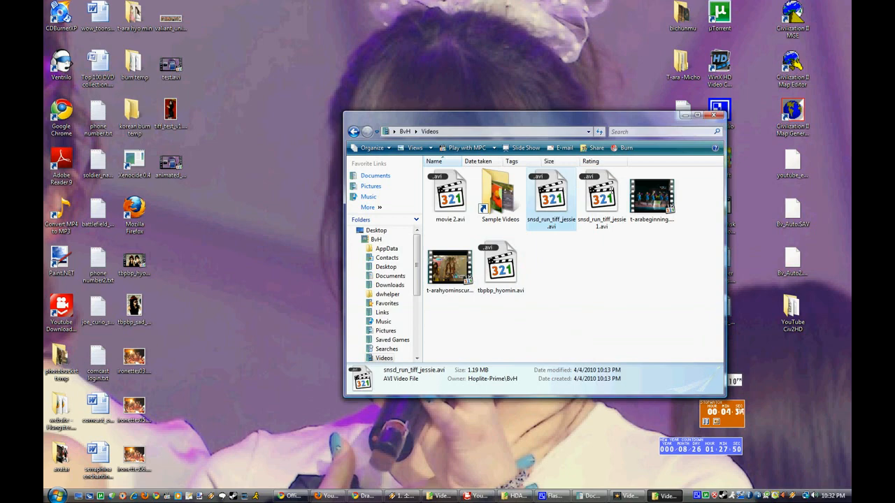
pyautogui.click(601, 196)
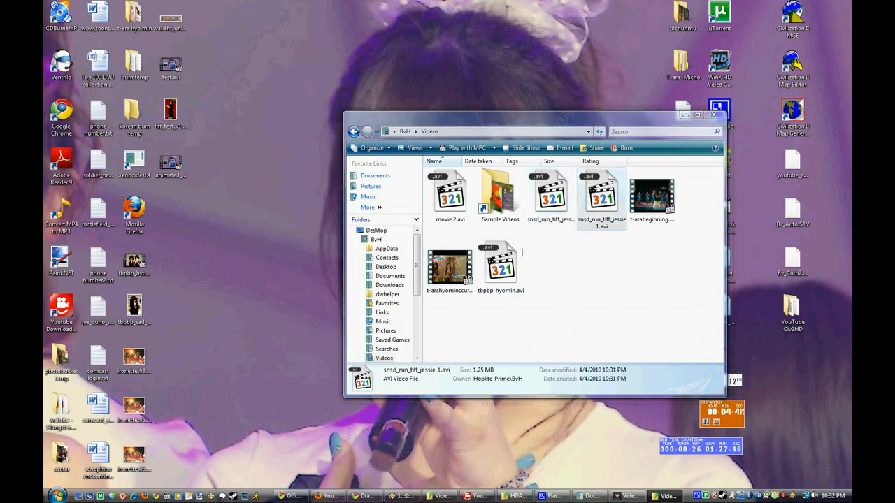
pyautogui.doubleClick(602, 196)
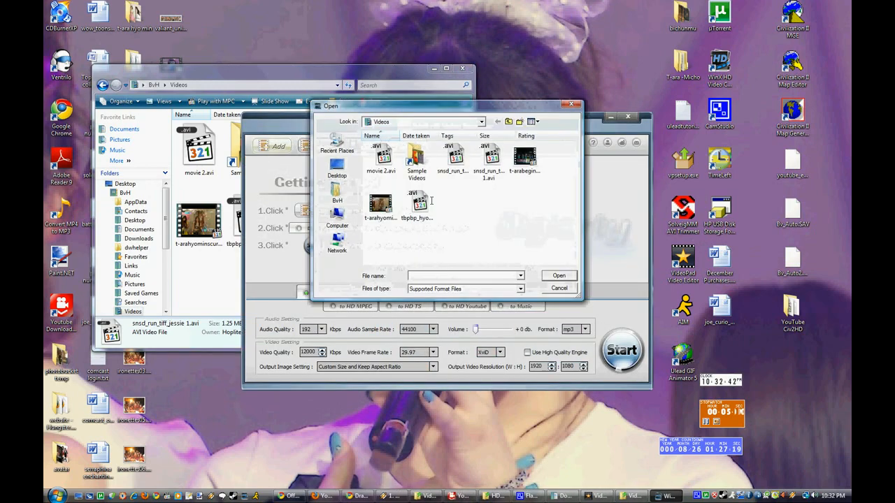
# Add snsd_run_tiff_jessie 1.avi to WinX and convert it to 1280×720 HD AVI
pyautogui.click(453, 158)
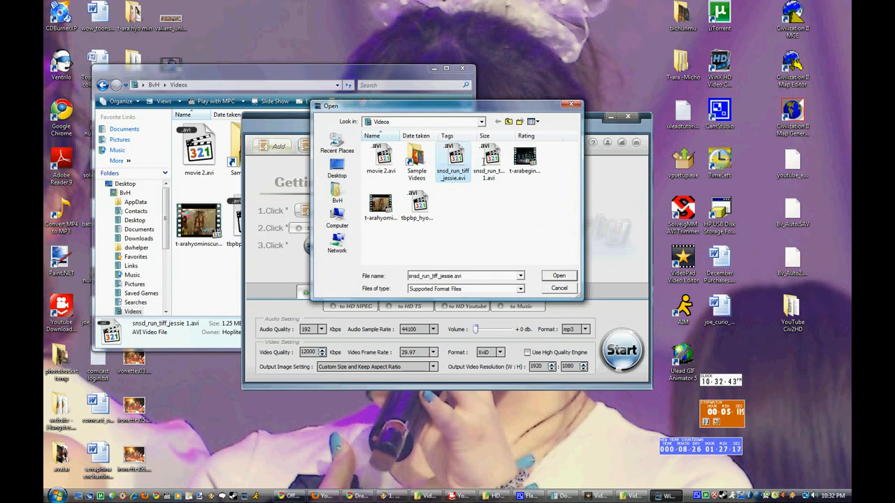
pyautogui.click(558, 275)
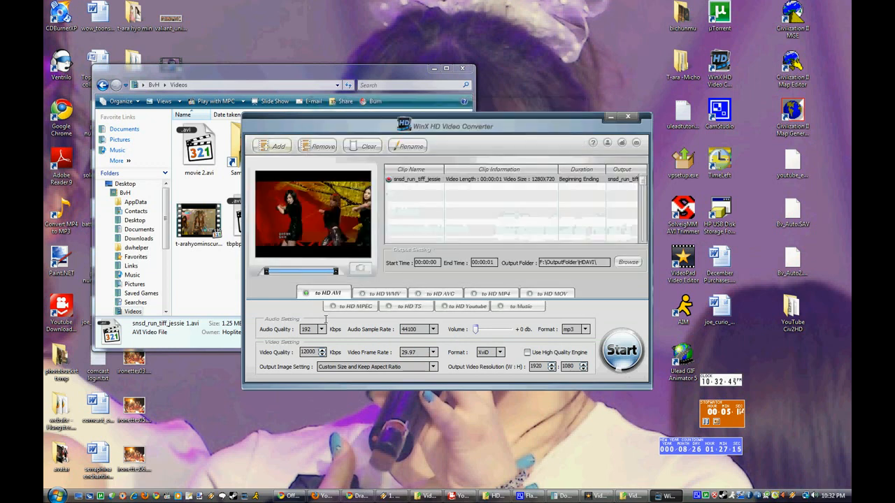
pyautogui.click(380, 293)
pyautogui.write('1280')
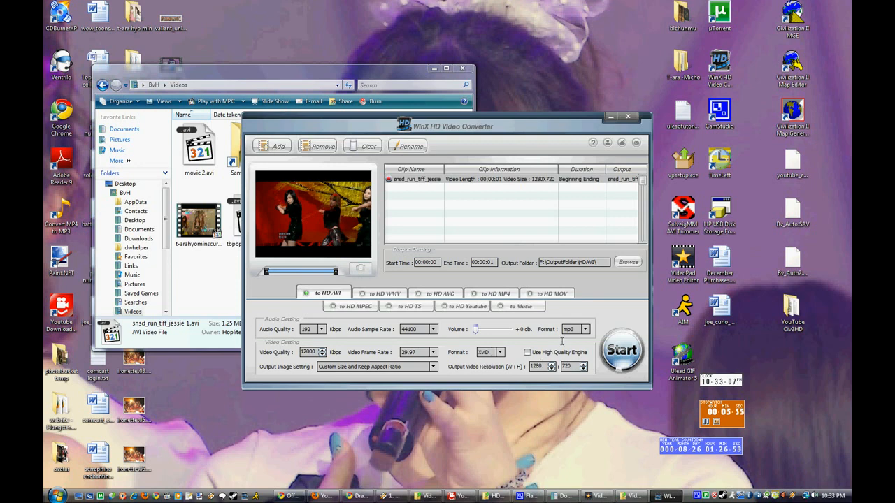
pyautogui.click(620, 349)
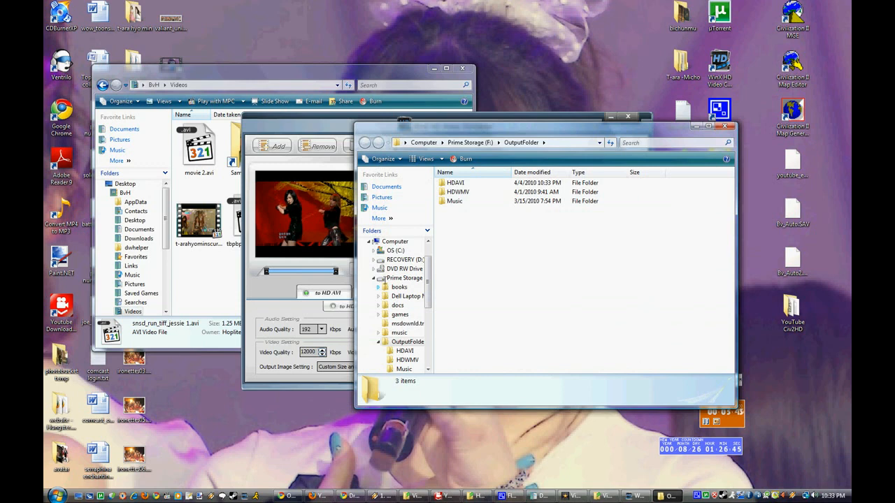
# In HDAVI, check the 1.50 MB snsd_run_tiff_jessie 1.avi.avi and play it
pyautogui.doubleClick(454, 182)
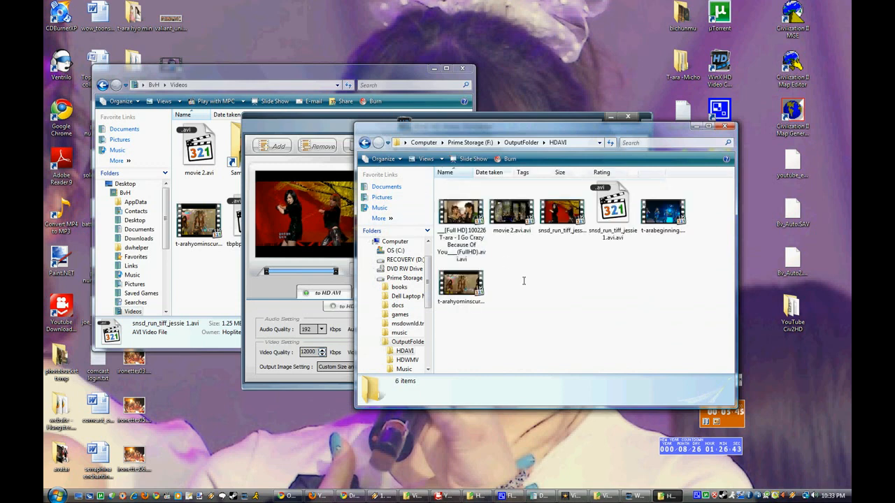
pyautogui.click(611, 211)
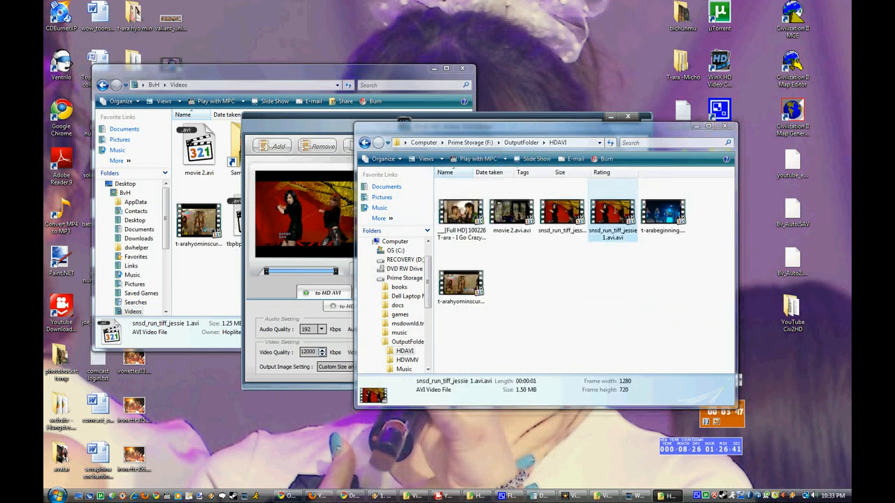
pyautogui.doubleClick(611, 212)
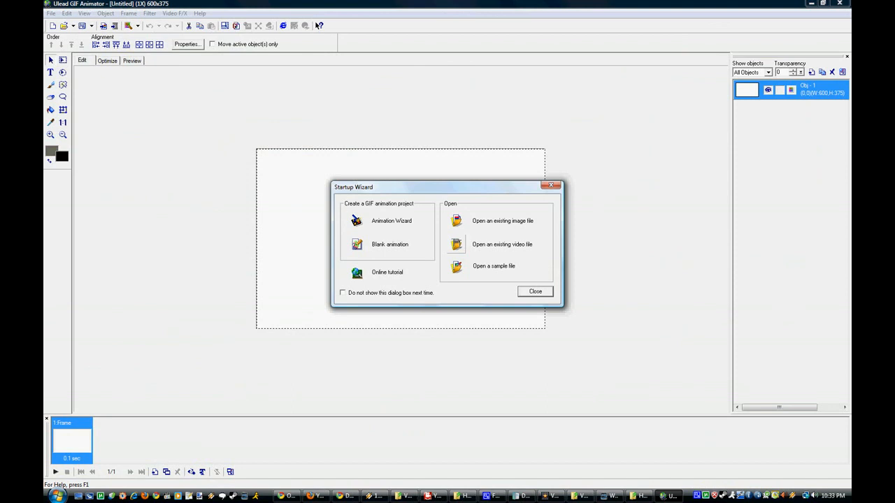
# Load F:\OutputFolder\HDAVI\snsd_run_tiff_jessie 1.avi.avi as a 46-frame animation
pyautogui.click(502, 244)
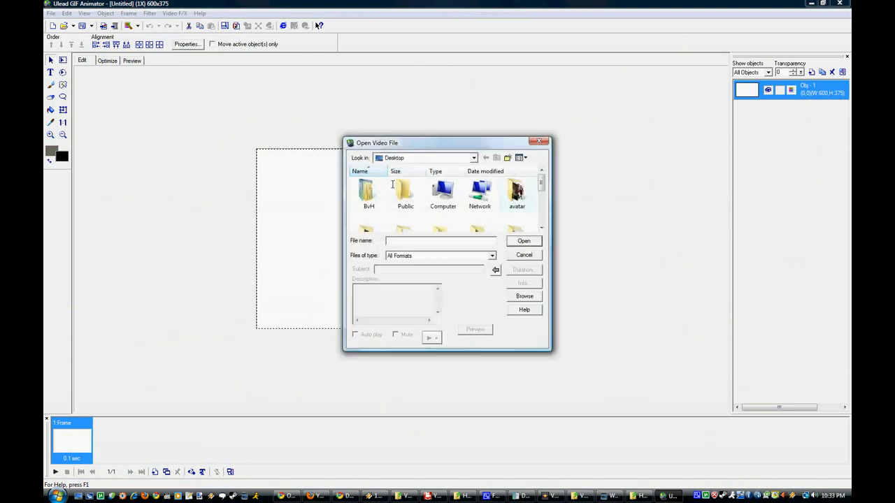
pyautogui.doubleClick(442, 192)
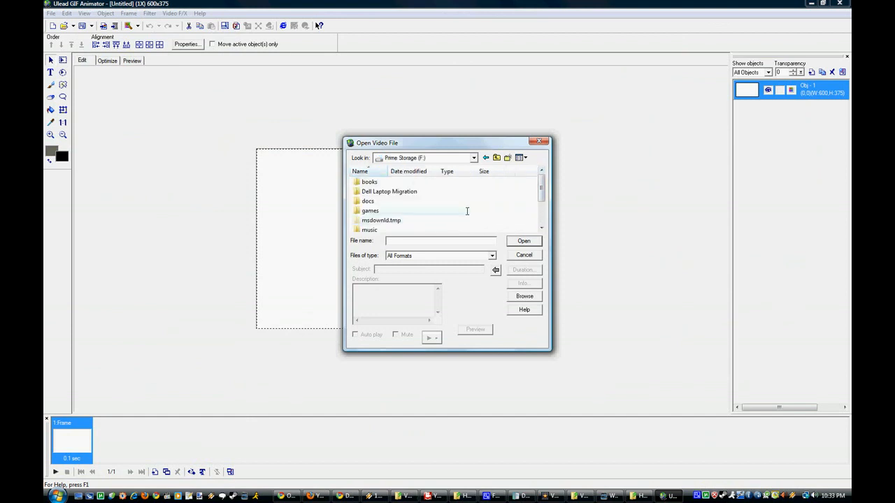
pyautogui.scroll(-3)
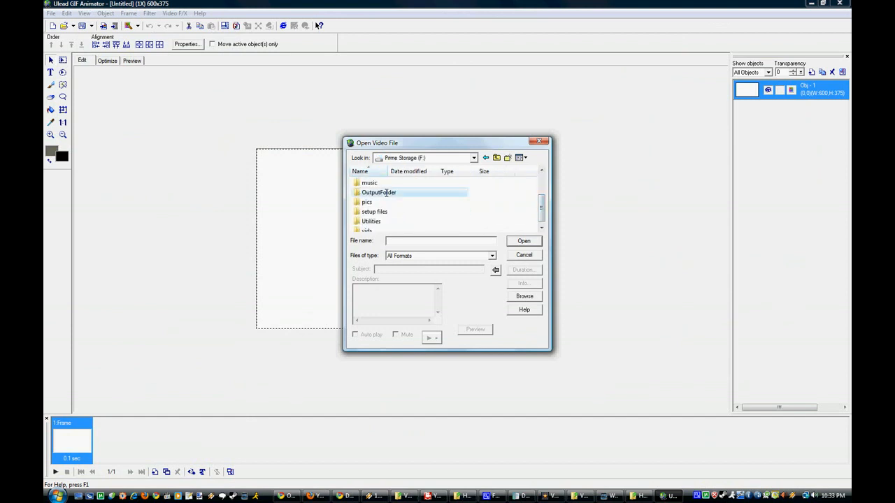
pyautogui.doubleClick(379, 192)
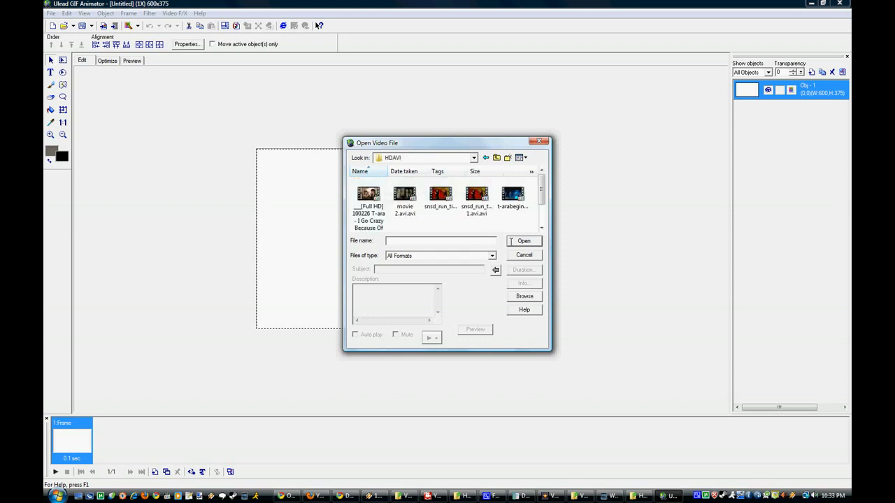
pyautogui.click(477, 196)
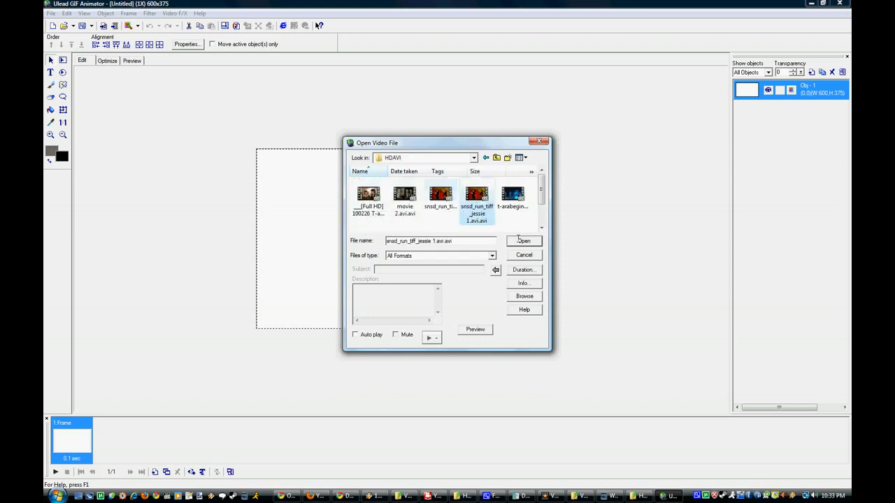
pyautogui.click(524, 240)
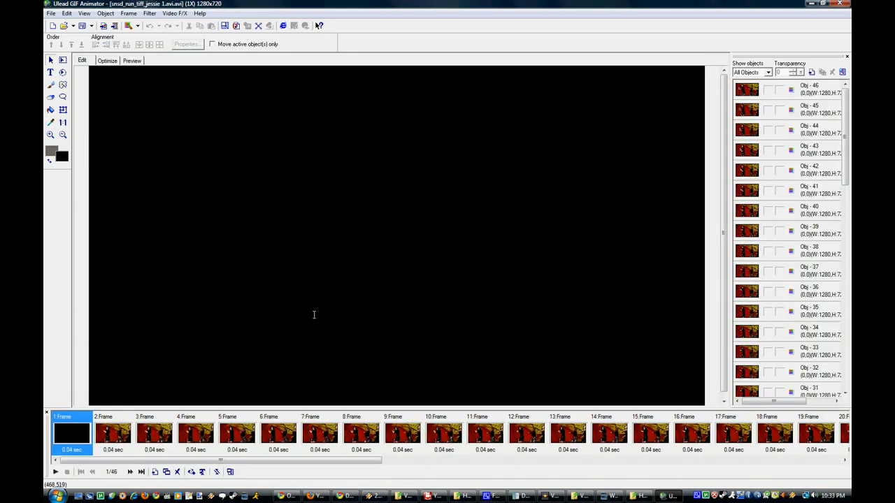
pyautogui.click(154, 431)
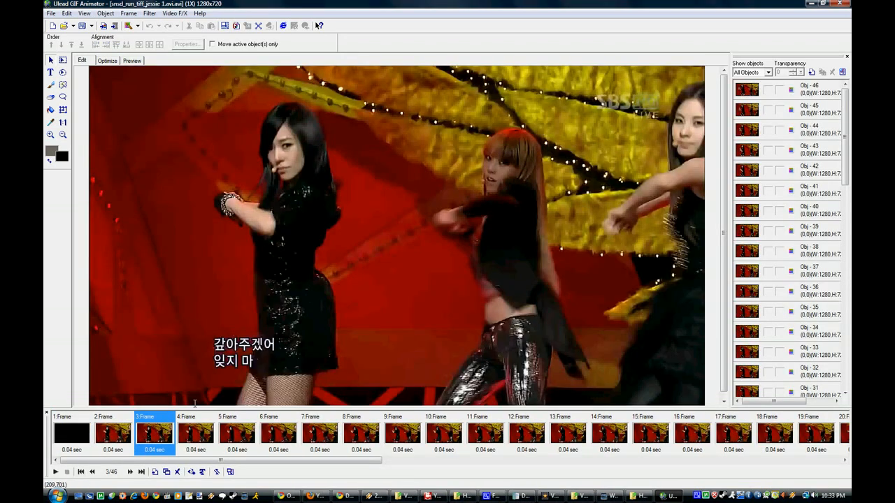
pyautogui.click(177, 472)
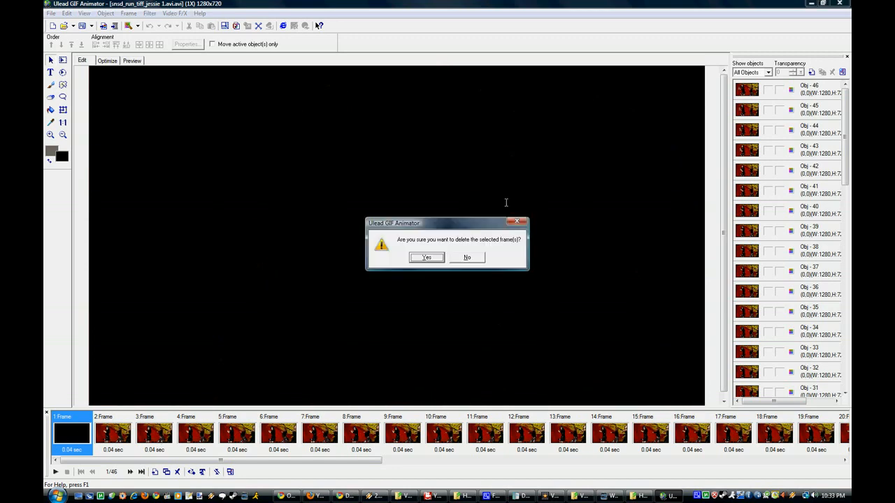
pyautogui.click(426, 258)
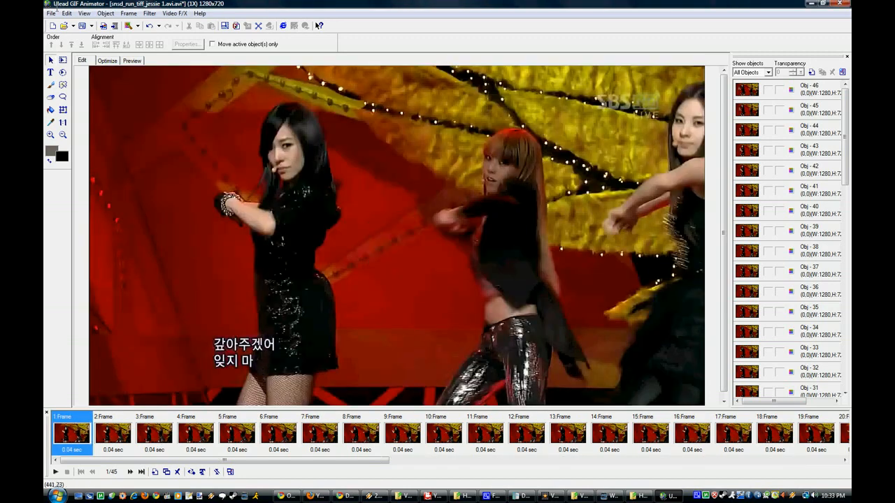
pyautogui.click(67, 13)
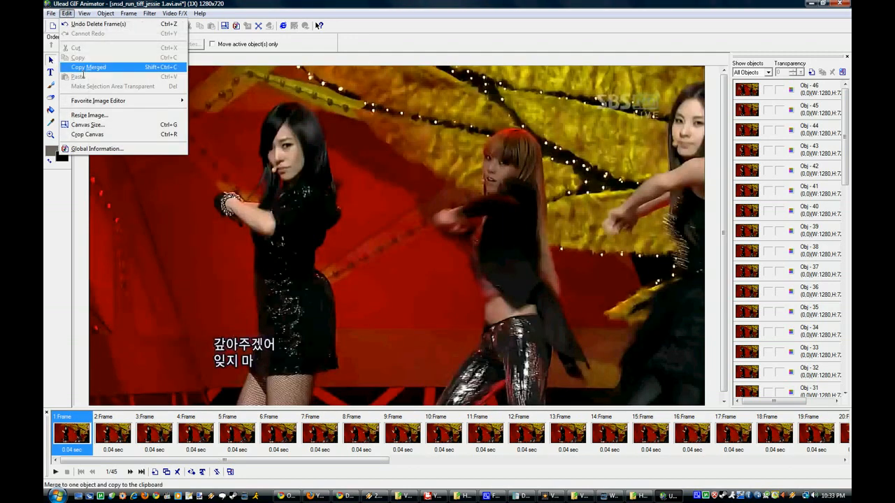
pyautogui.moveTo(87, 135)
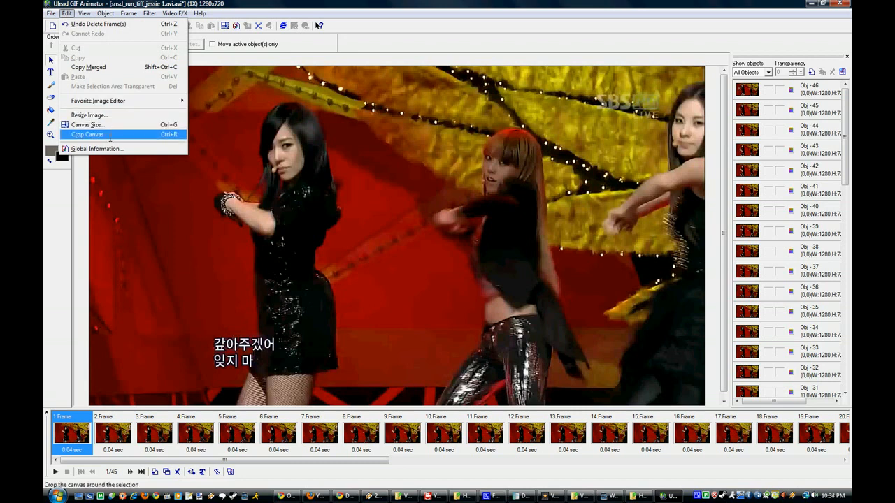
pyautogui.click(128, 12)
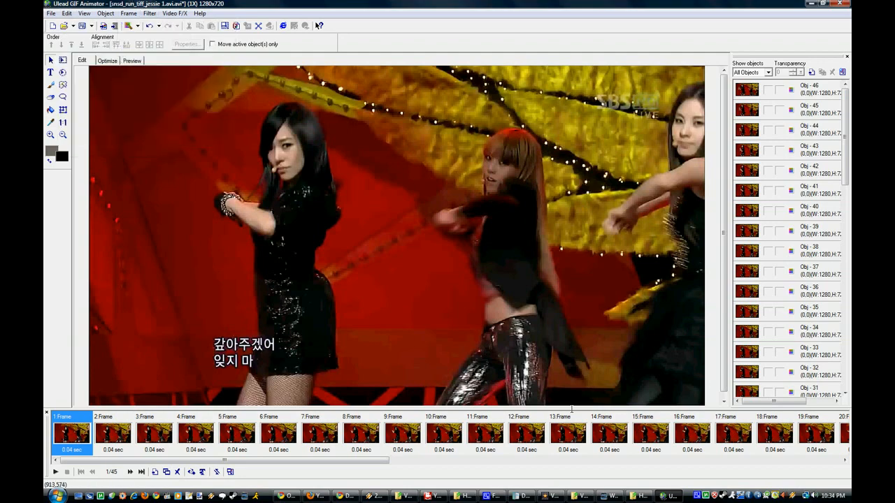
pyautogui.click(774, 434)
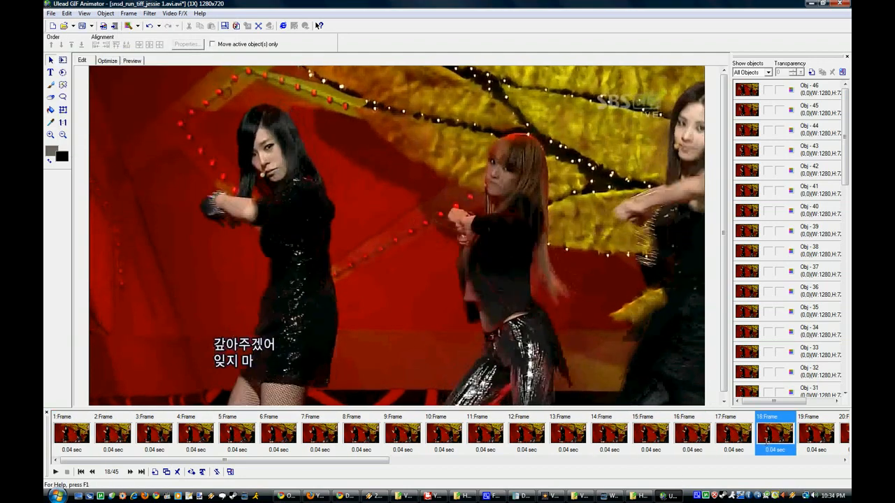
pyautogui.click(526, 434)
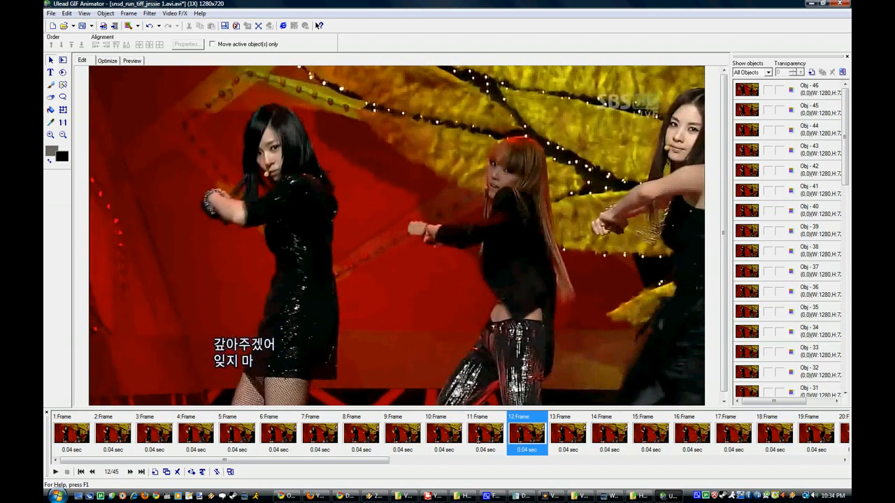
pyautogui.click(361, 431)
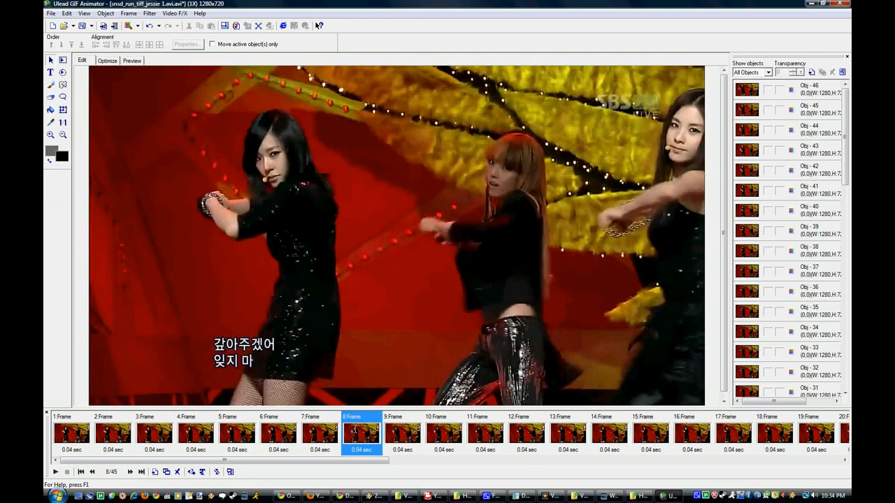
pyautogui.click(650, 434)
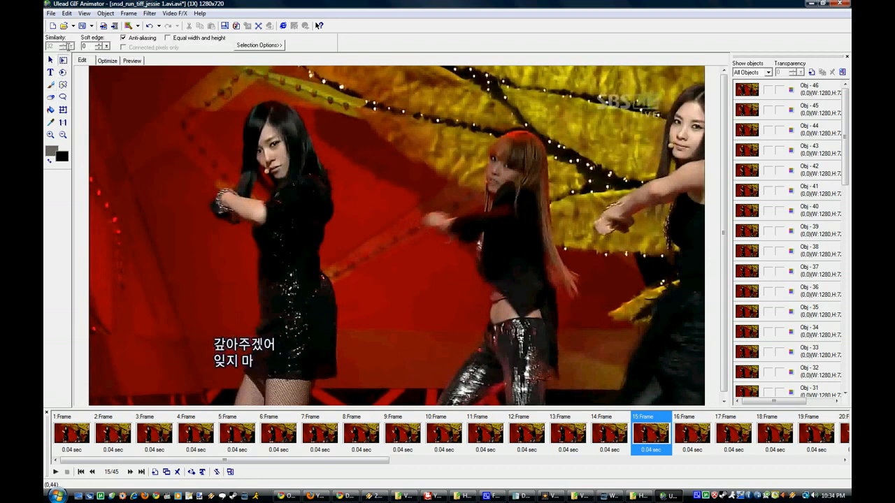
# Crop the canvas to a 367×612 rectangle around the middle dancer
pyautogui.click(63, 60)
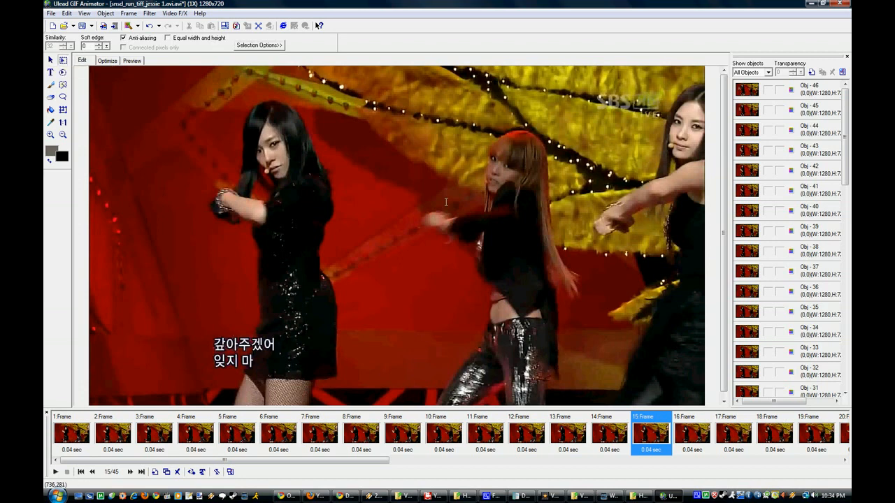
pyautogui.moveTo(401, 111); pyautogui.dragTo(520, 301)
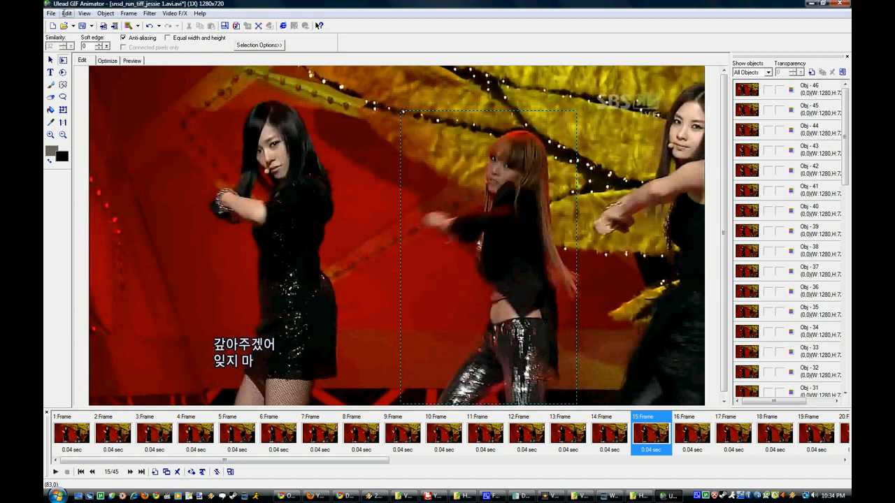
pyautogui.click(66, 13)
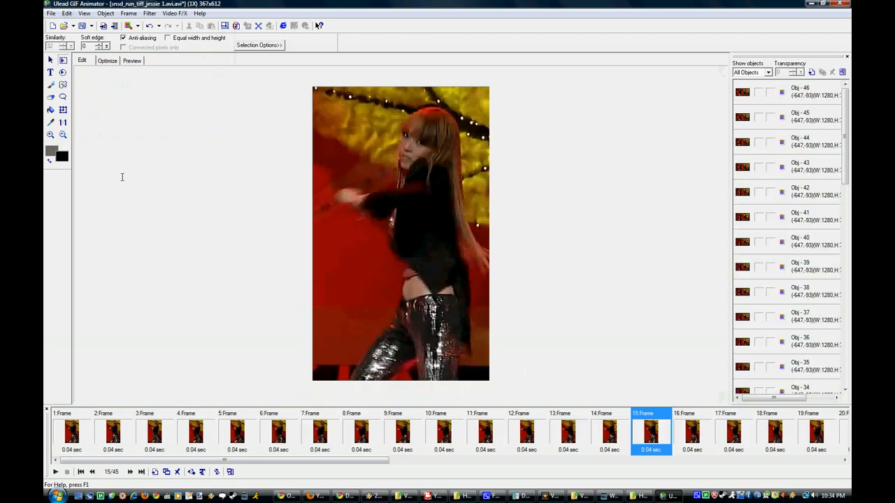
pyautogui.moveTo(397, 192)
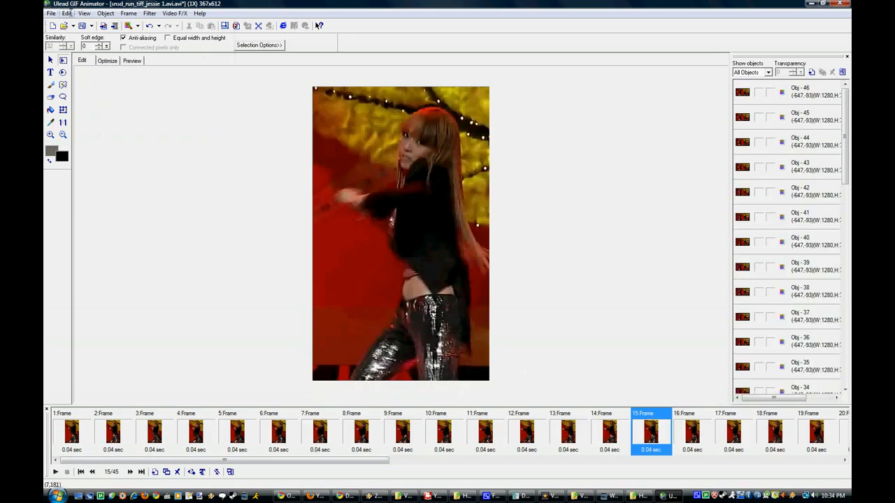
pyautogui.click(66, 12)
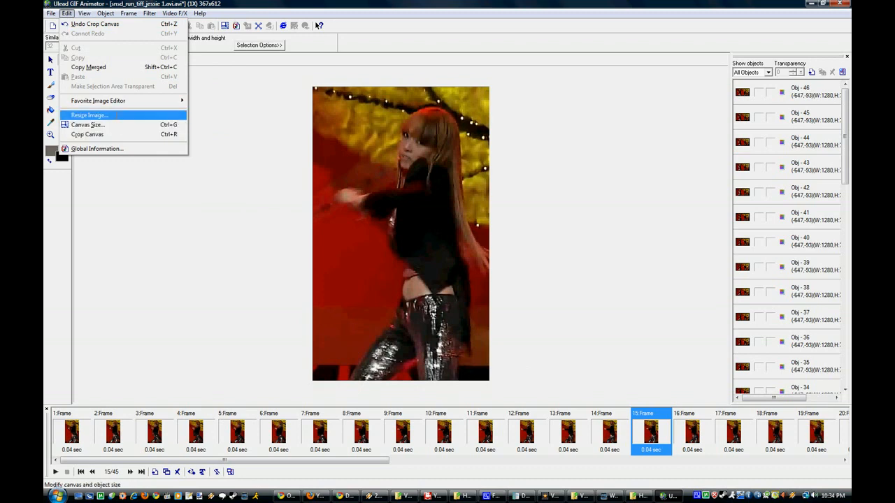
# Resize the cropped animation to 180×300 by setting height 300 with aspect ratio kept
pyautogui.click(89, 115)
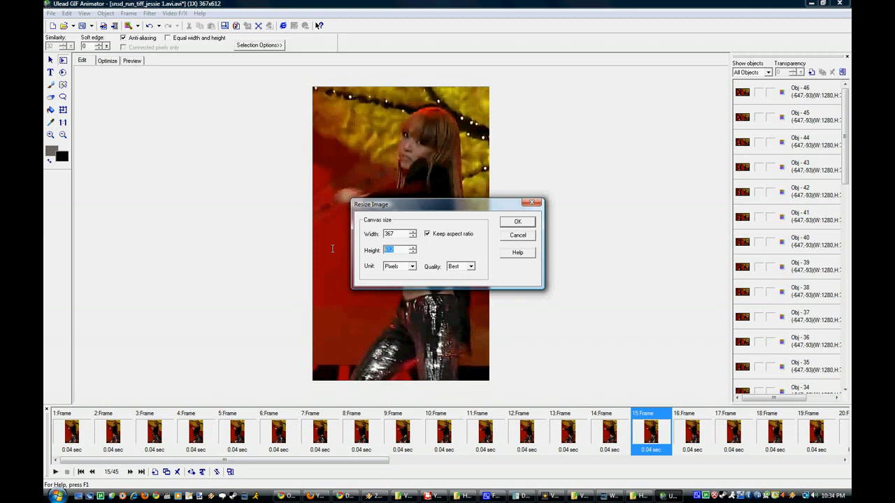
pyautogui.write('300')
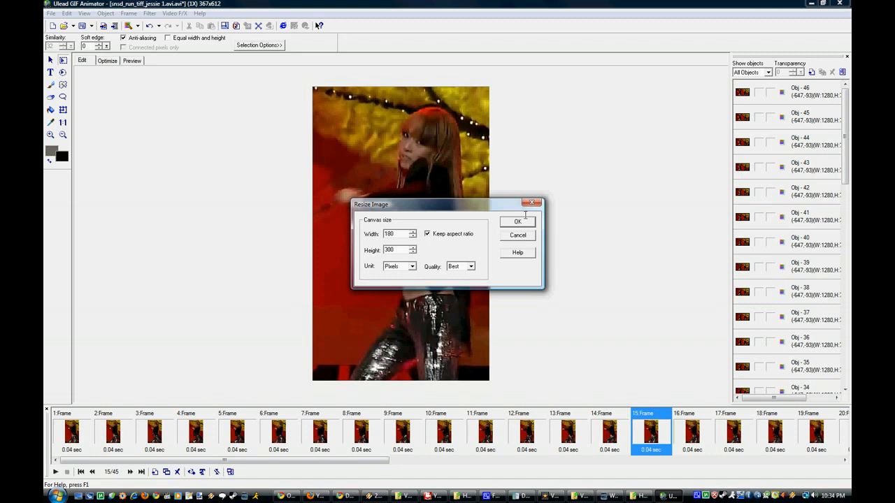
pyautogui.click(518, 222)
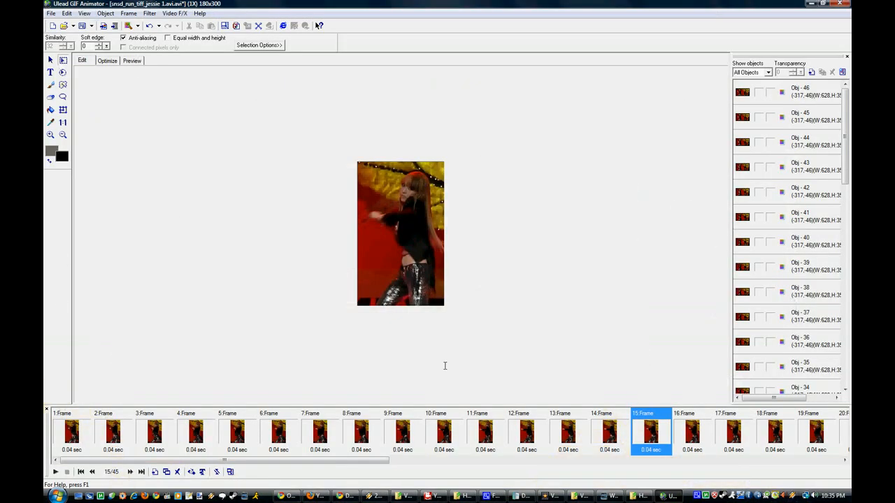
pyautogui.click(51, 13)
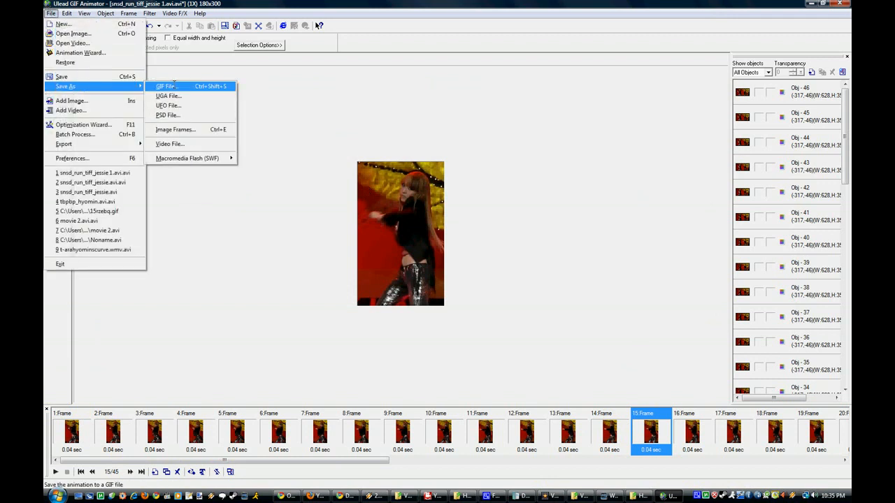
# Save the animation to the Desktop as GIF file jessief_test_v1.gif
pyautogui.click(165, 86)
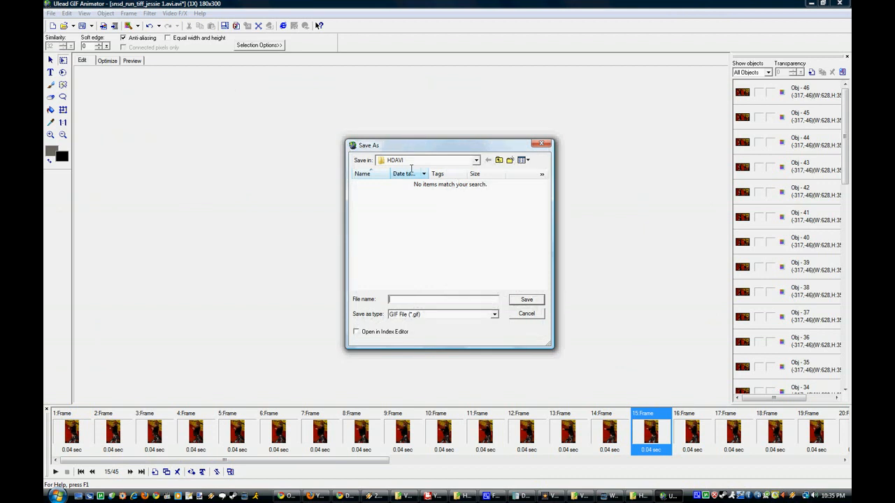
pyautogui.click(476, 160)
pyautogui.write('jessie_test_v1.gif')
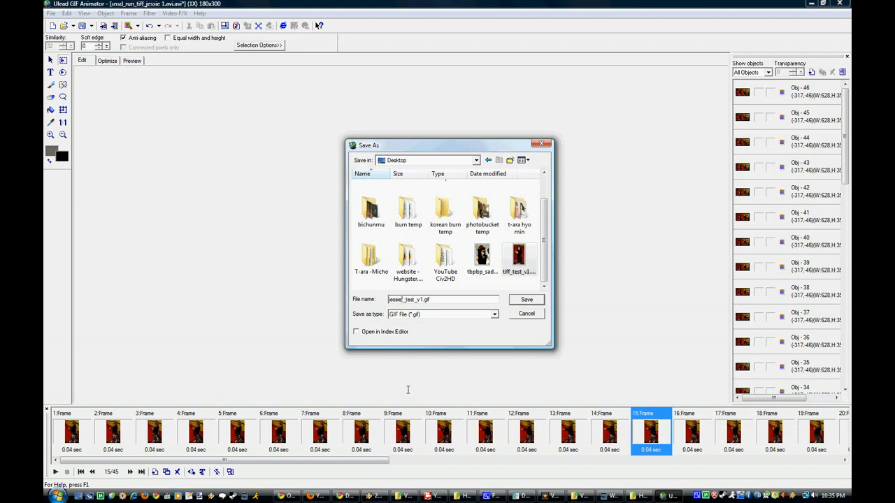
pyautogui.click(526, 299)
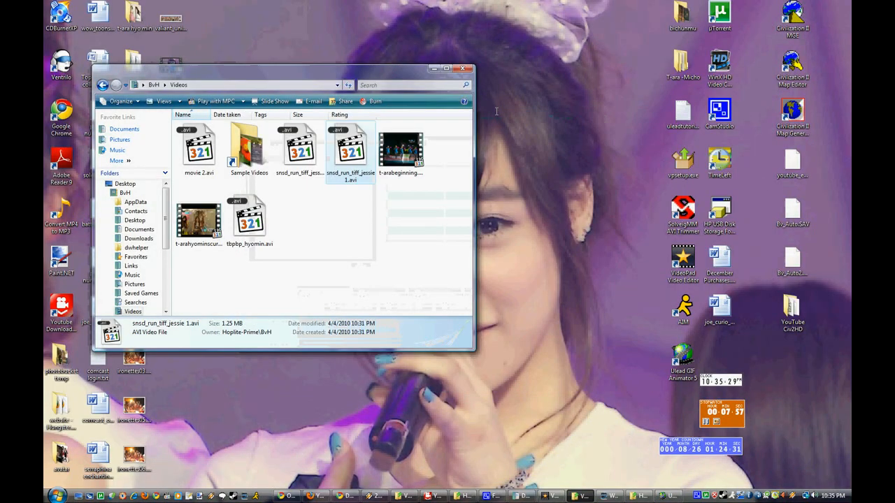
# Close the Videos window and confirm jessief_test_v1.gif is 1.02 MB in Properties
pyautogui.click(463, 68)
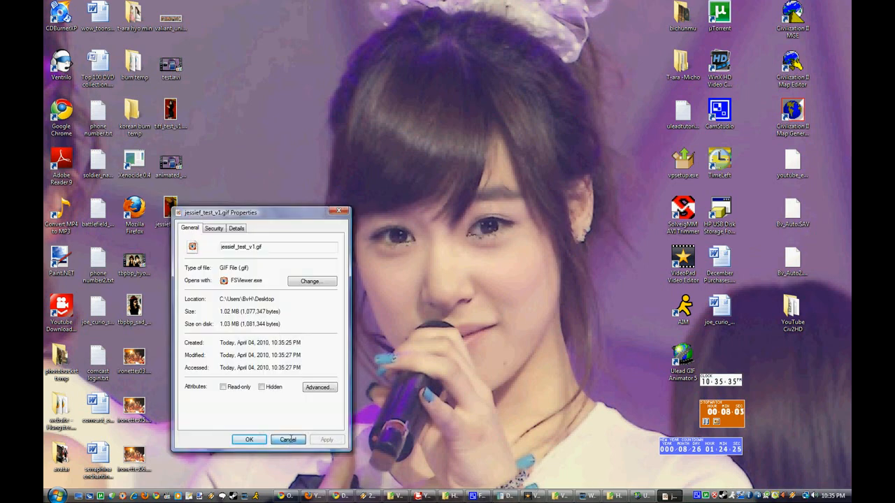
pyautogui.click(287, 440)
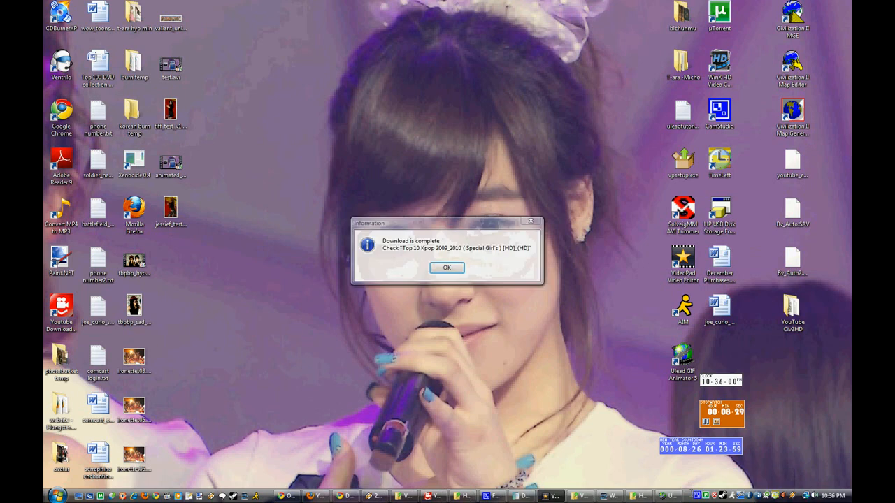
# Dismiss the 'Download is complete' information box with OK
pyautogui.click(446, 268)
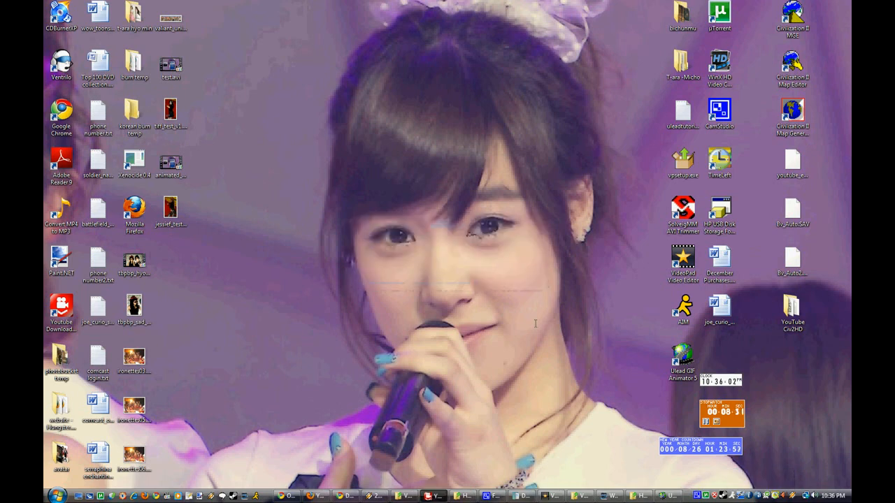